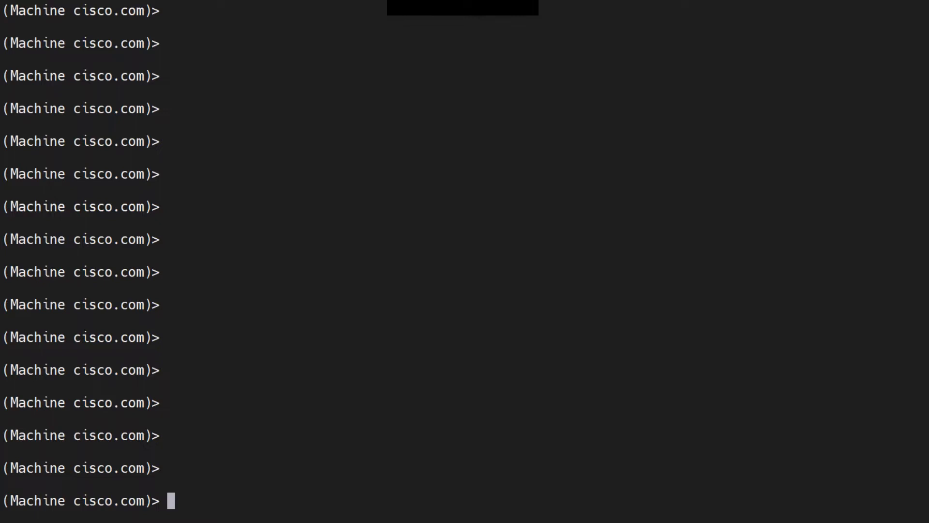
Run tophosts and accept the default Active Recipients sort to list the four recipient hosts.
{"action": "type", "text": "tophosts"}
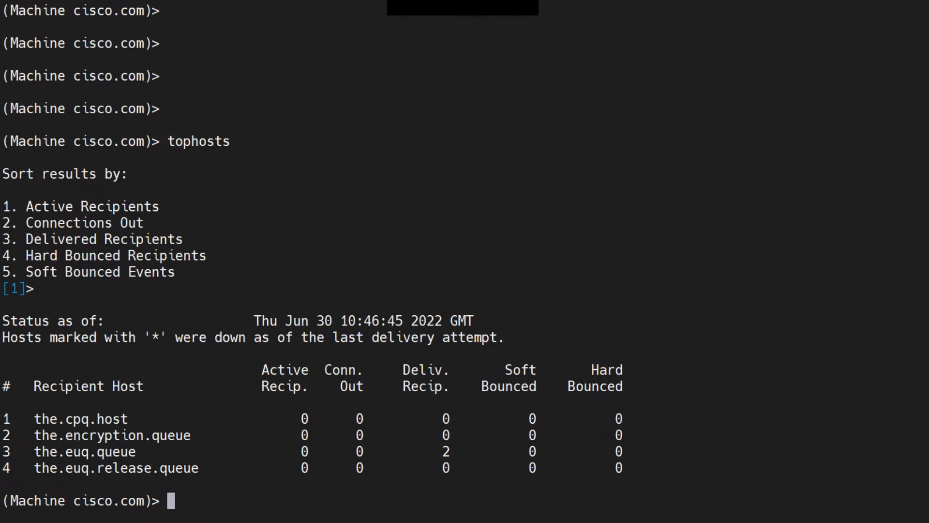
Run tophosts active_rcpts to list the four hosts directly without the sort prompt.
{"action": "type", "text": "to"}
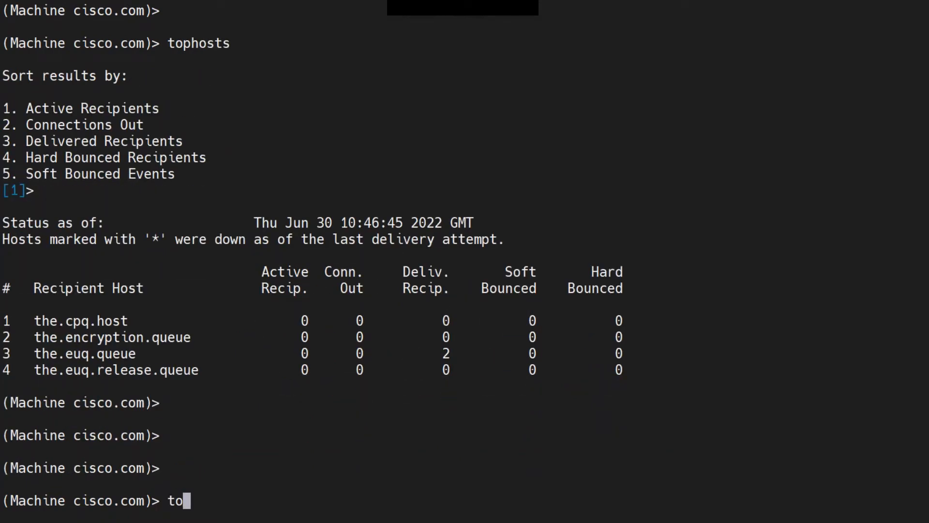
{"action": "type", "text": "pho"}
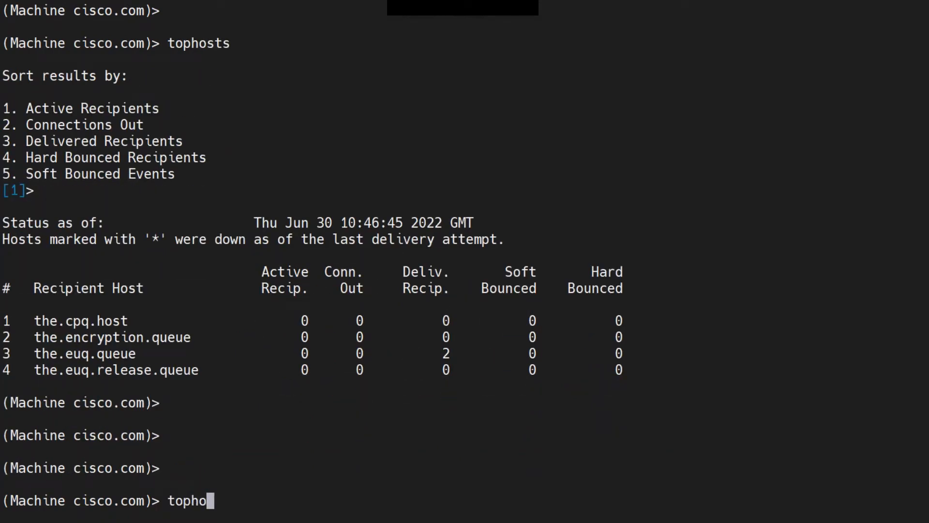
{"action": "type", "text": "sts acti"}
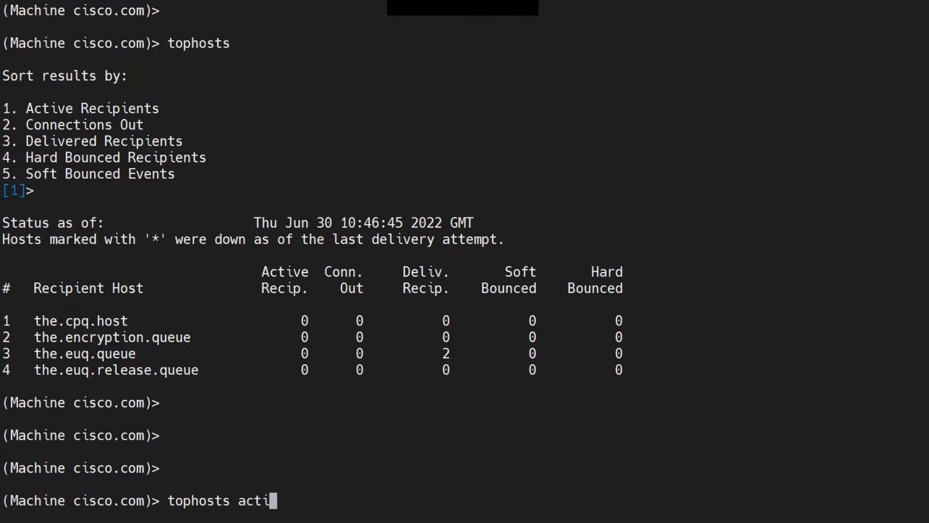
{"action": "type", "text": "ve_"}
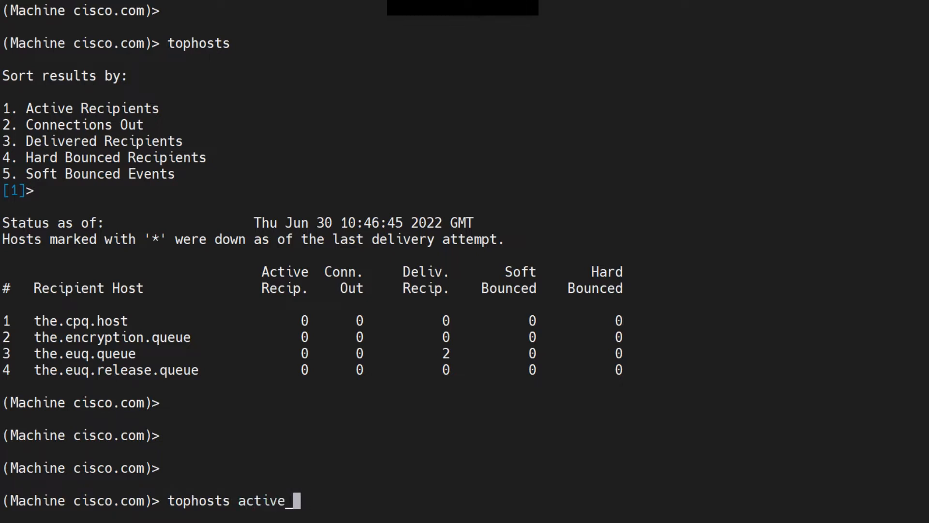
{"action": "type", "text": "rcpts"}
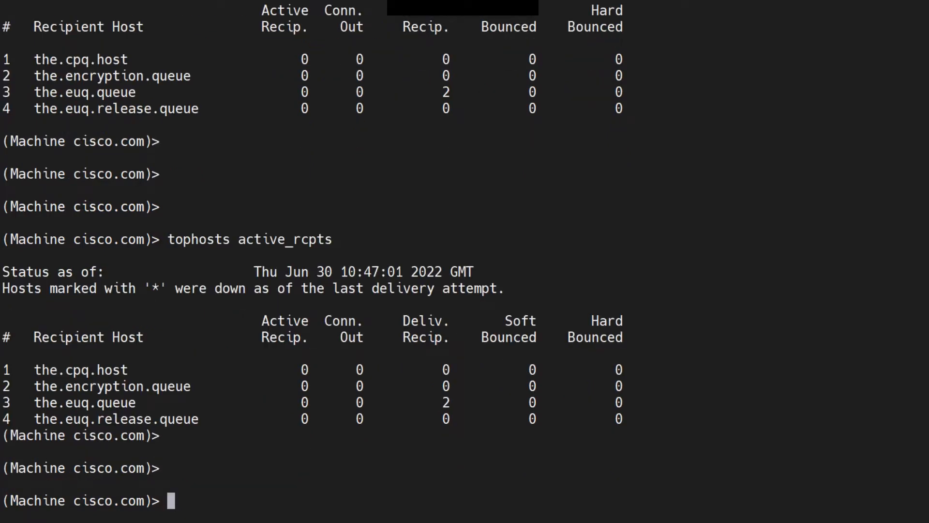
Run hoststatus the.cpq.host, showing zero queued recipients and an MX lookup error.
{"action": "type", "text": "host"}
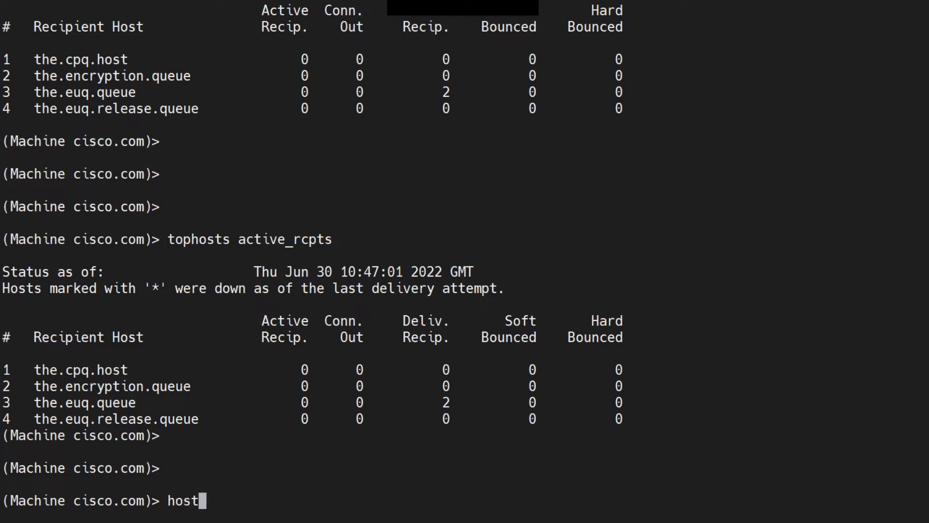
{"action": "type", "text": "status"}
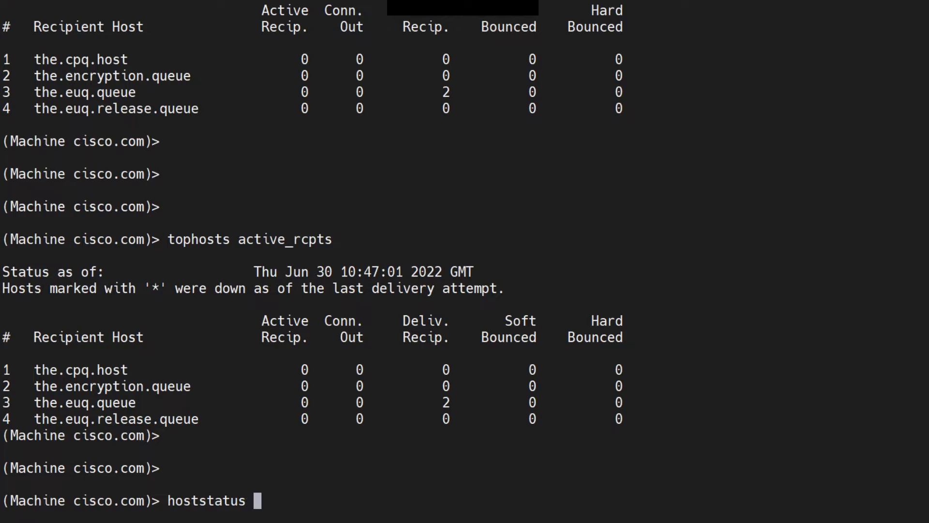
{"action": "double_click", "coordinate": [80, 370]}
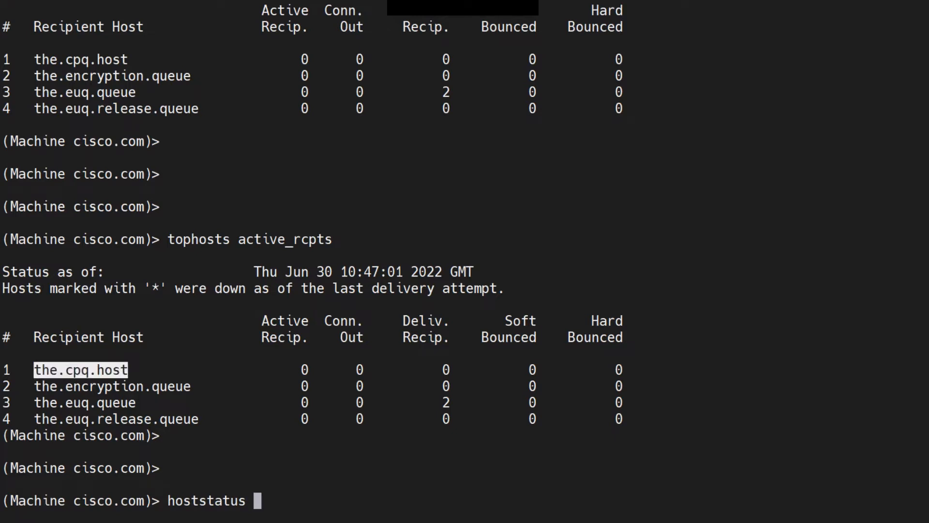
{"action": "type", "text": "the.cpq.host"}
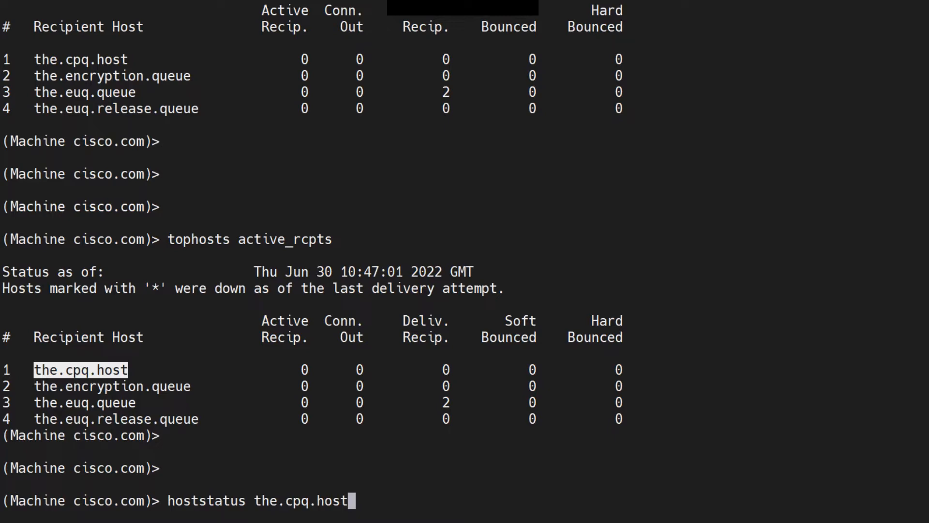
{"action": "key", "text": "Enter"}
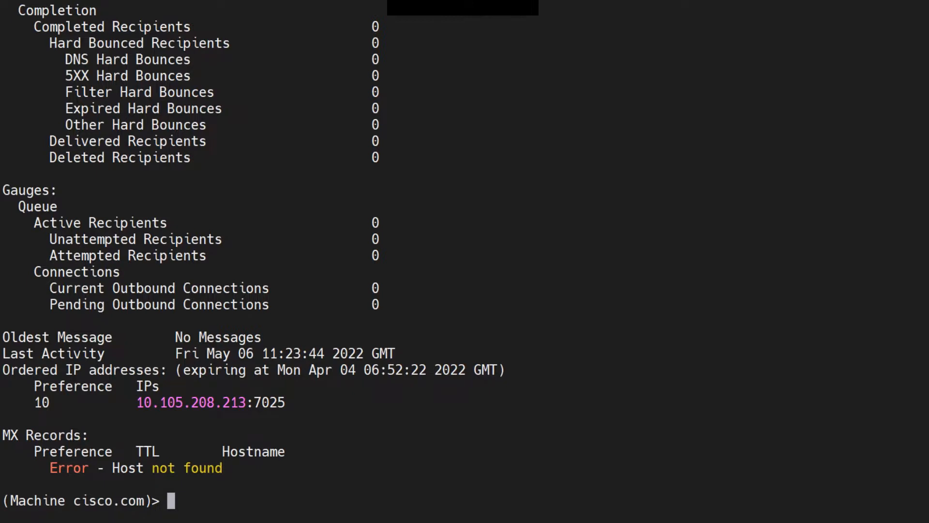
{"action": "double_click", "coordinate": [189, 402]}
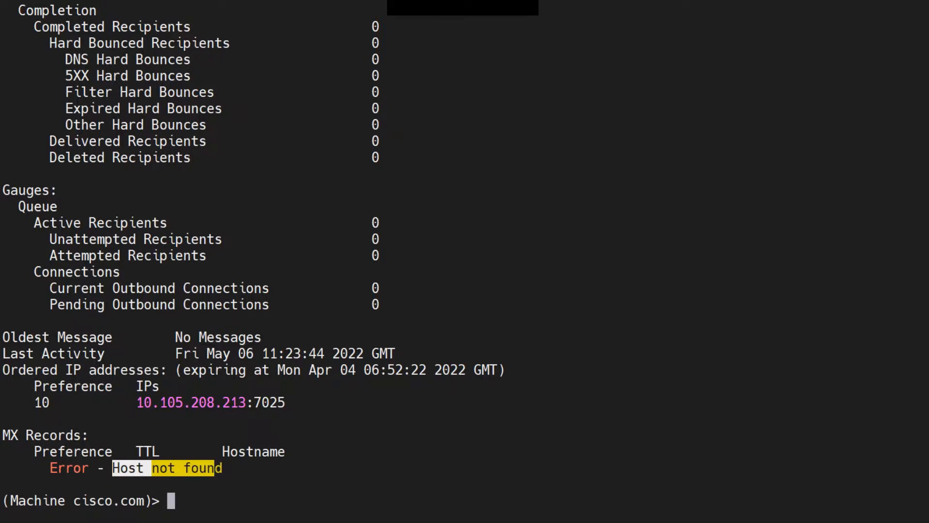
{"action": "type", "text": "hoststatus the.cpq.host"}
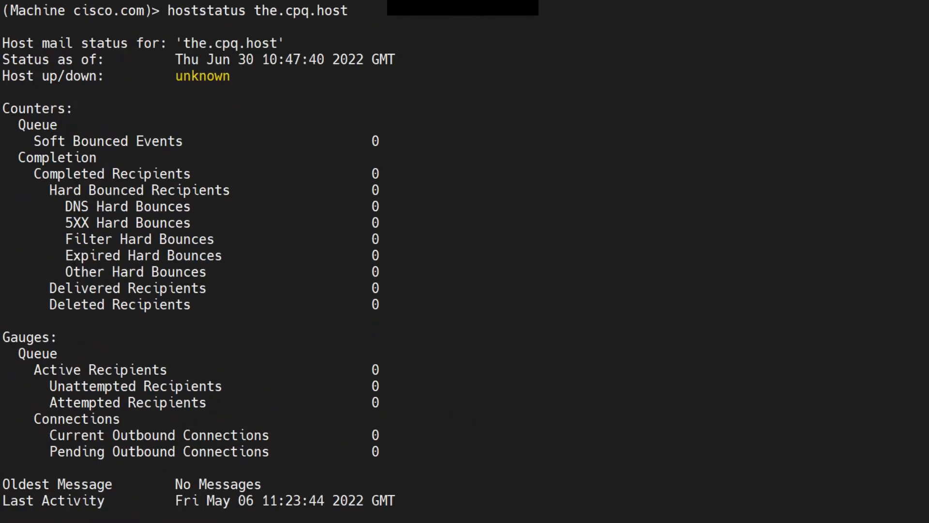
{"action": "scroll", "scroll_direction": "down", "scroll_amount": 3}
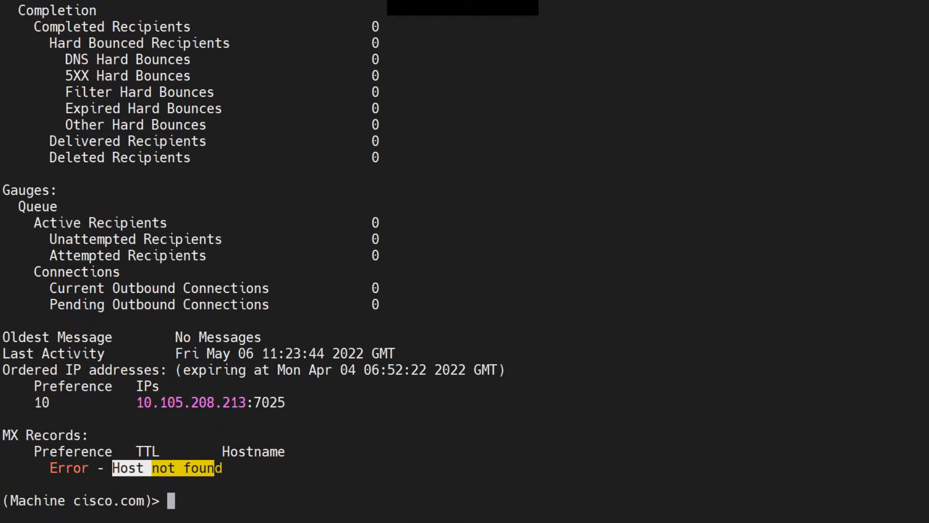
{"action": "type", "text": "hoststatus the.cpq.host"}
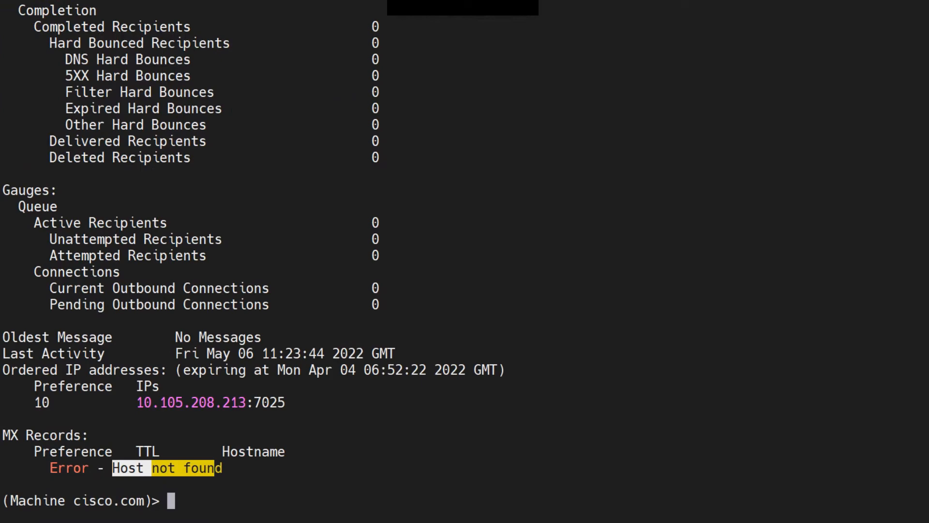
{"action": "type", "text": "hoststatus the.cpq.host"}
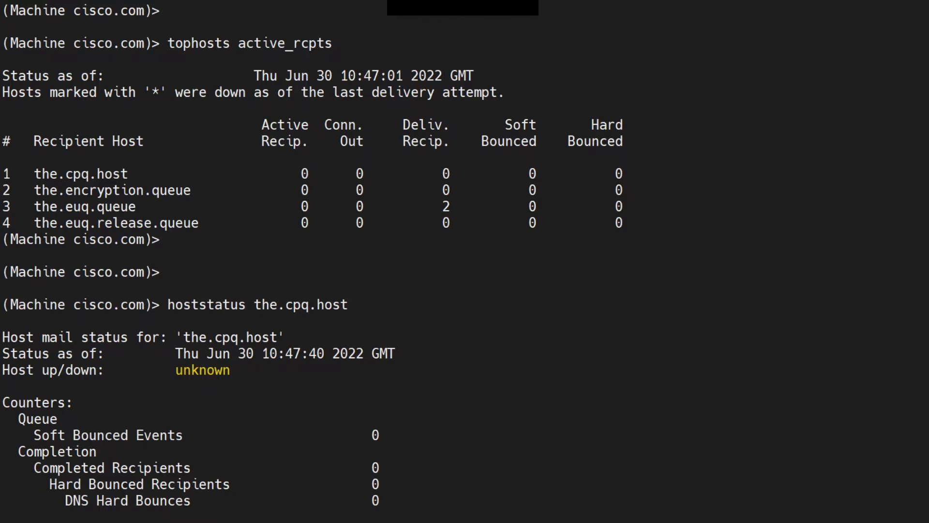
{"action": "scroll", "scroll_direction": "down", "scroll_amount": 3}
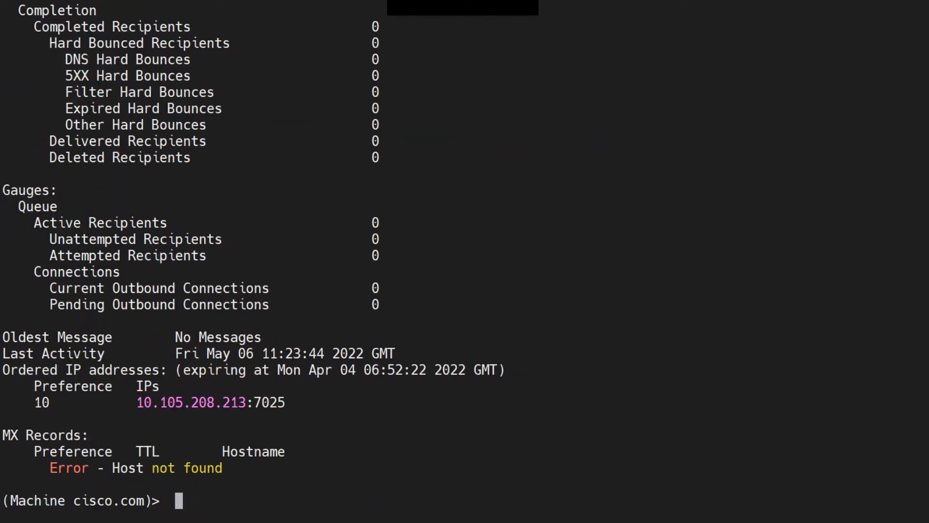
Run showrecipients by recipient host for the.cpq.host, which returns no queued messages.
{"action": "type", "text": "sh"}
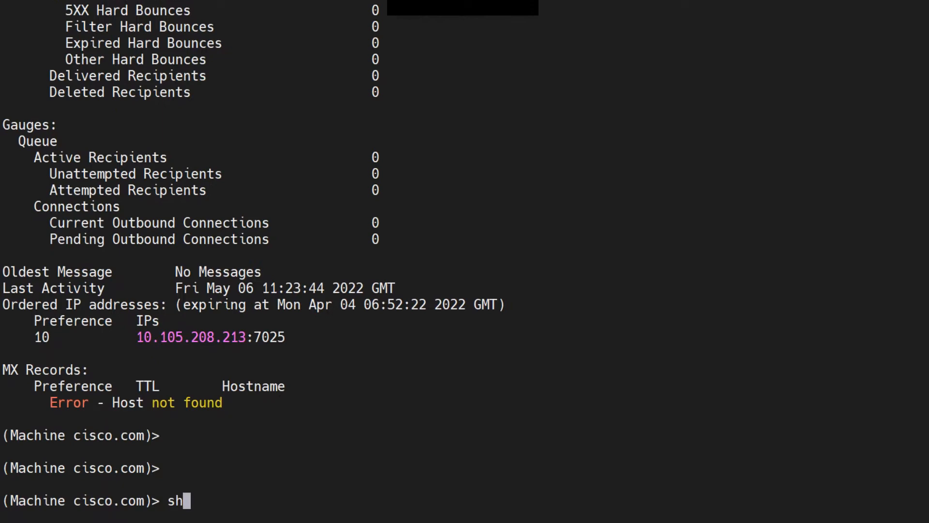
{"action": "type", "text": "owrecipients"}
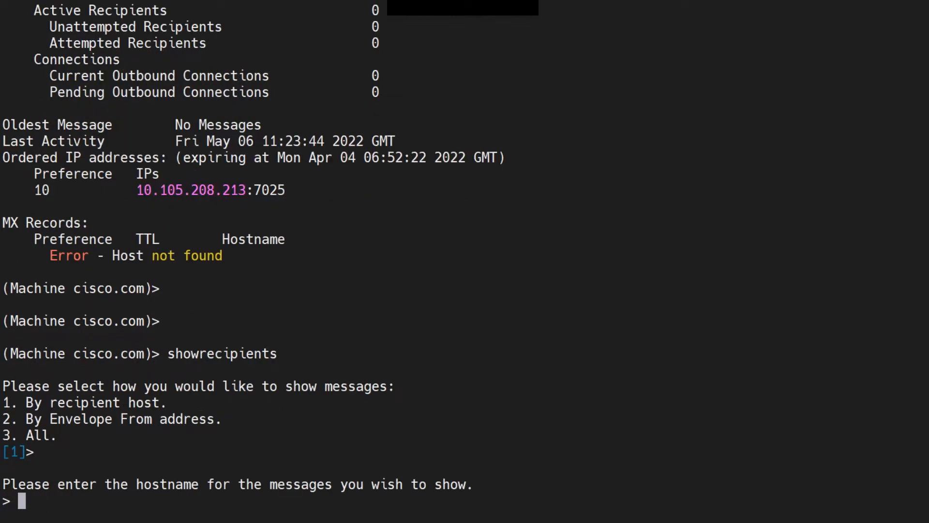
{"action": "type", "text": "the.cpq.host"}
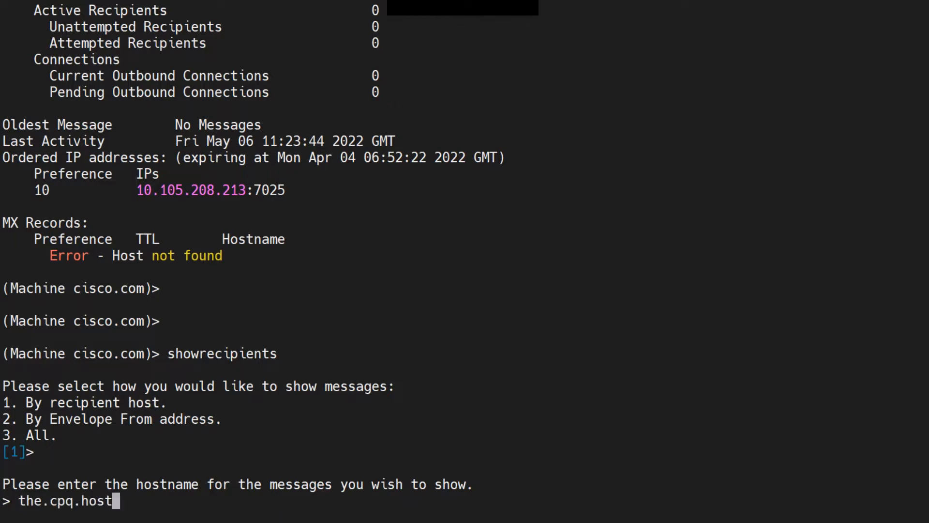
{"action": "key", "text": "ctrl+u"}
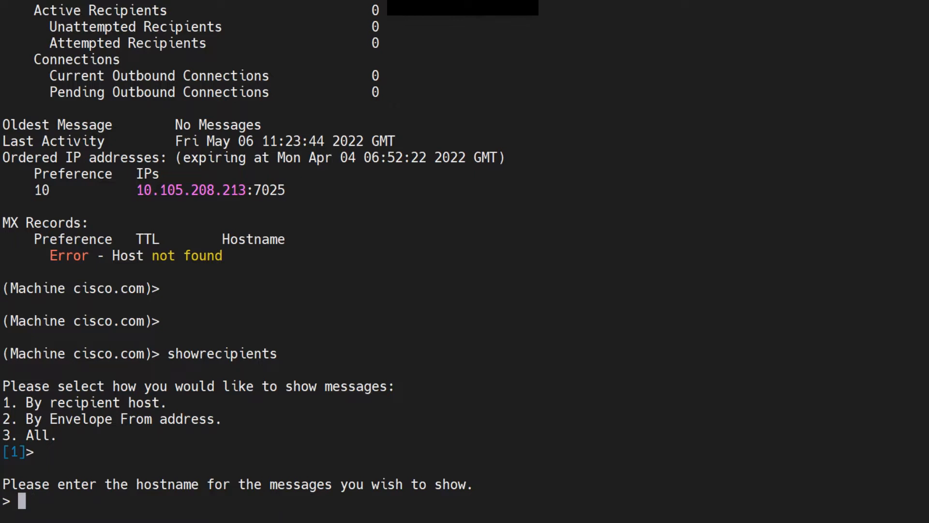
{"action": "type", "text": "cisco"}
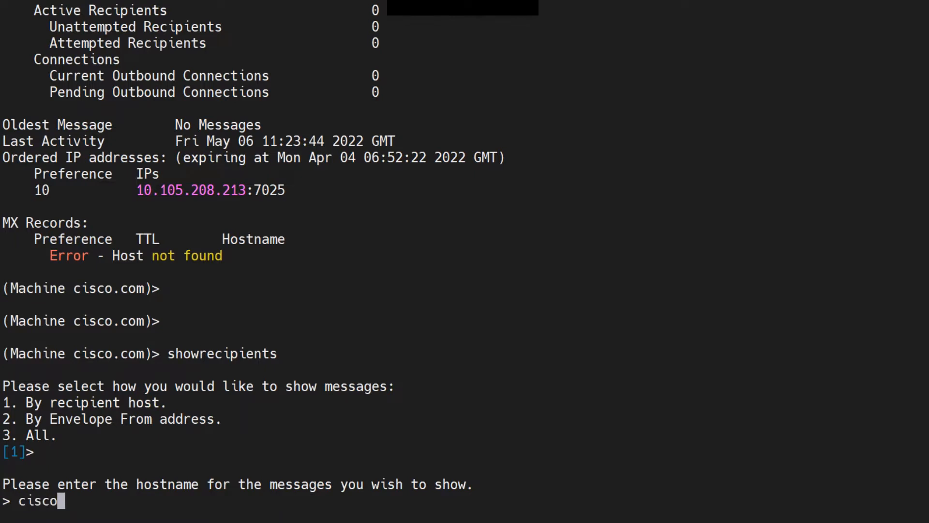
{"action": "type", "text": ".com"}
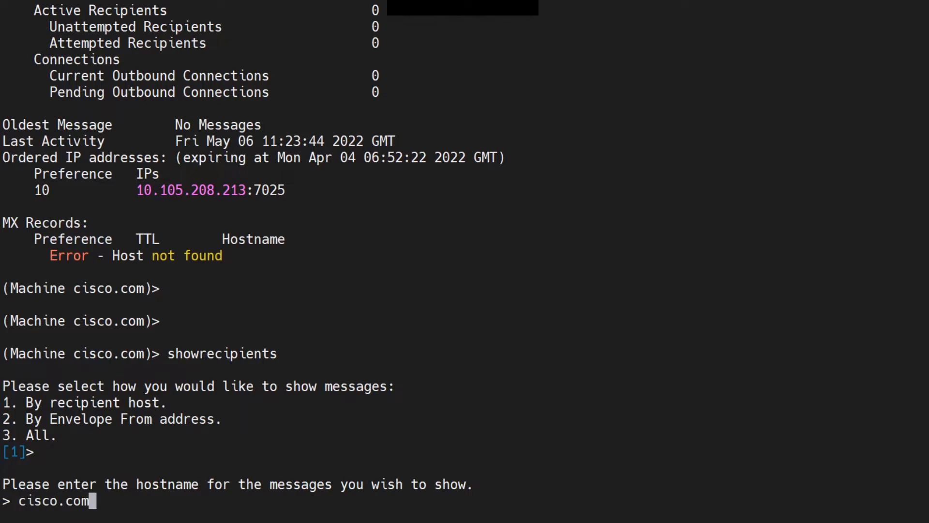
{"action": "key", "text": "Backspace"}
{"action": "type", "text": "gmai"}
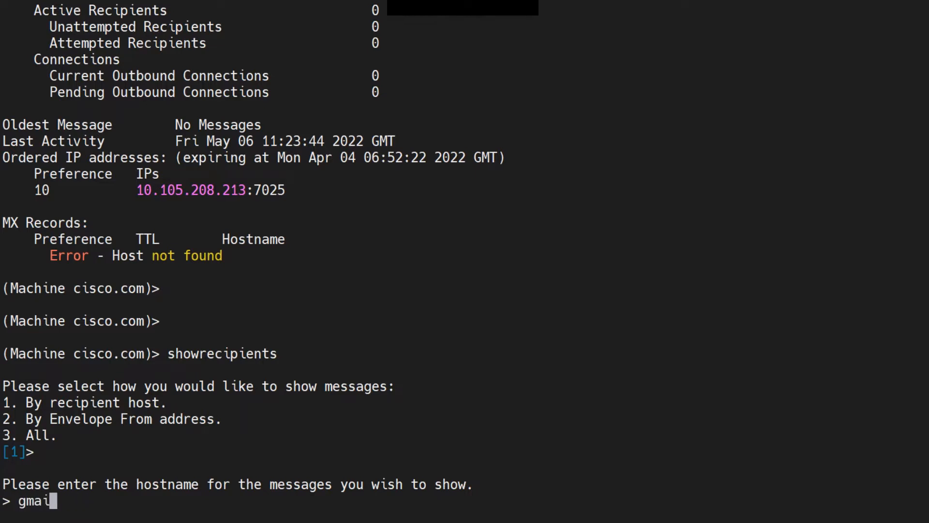
{"action": "type", "text": "l.com"}
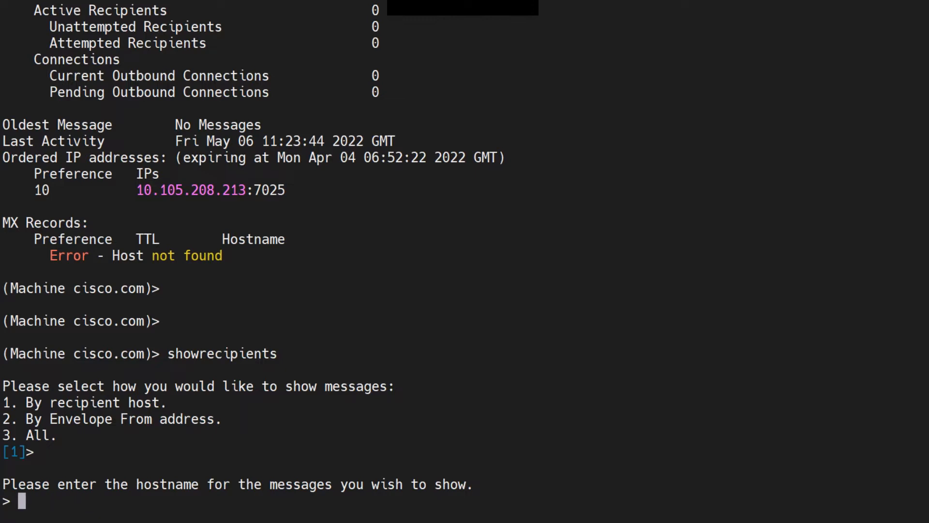
{"action": "type", "text": "the.cpq.host"}
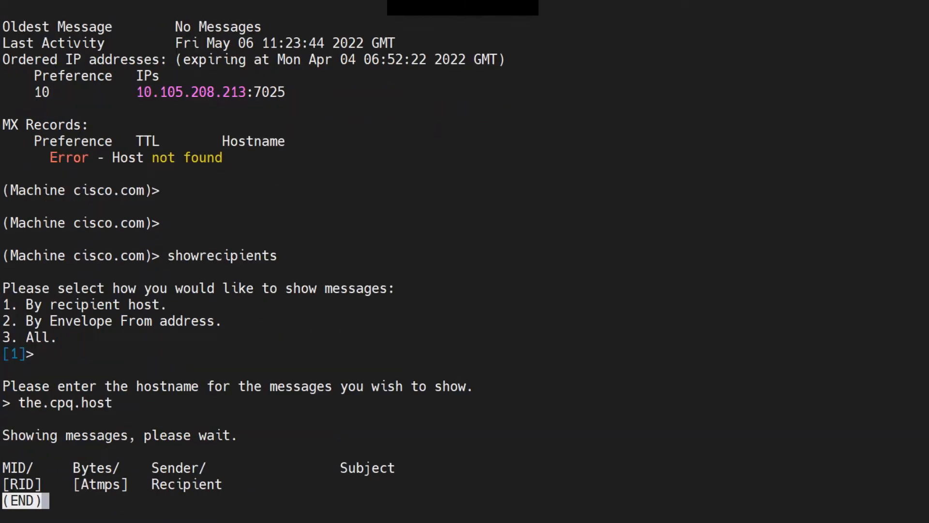
Quit the empty showrecipients pager and return to the command prompt.
{"action": "key", "text": "q"}
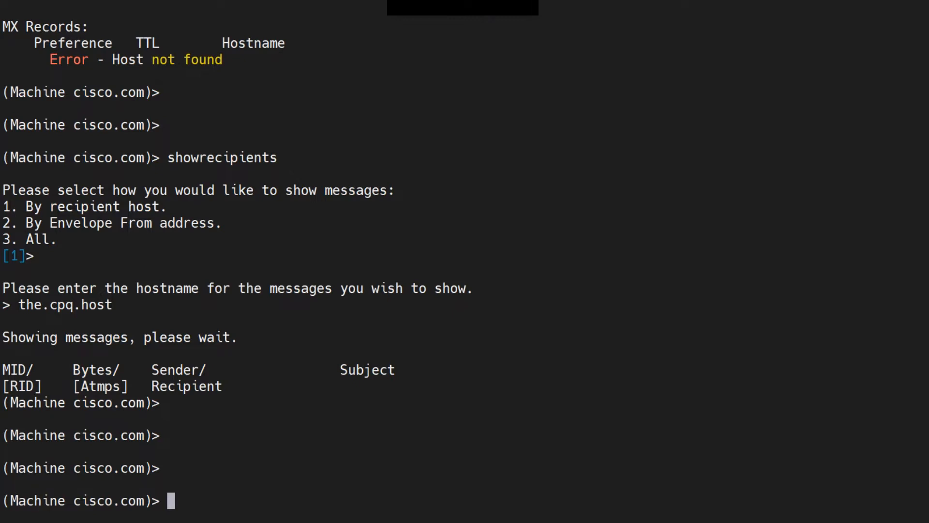
Discard the partial hoststatus, rerun tophosts active_rcpts, and copy the.euq.queue from the list.
{"action": "type", "text": "host"}
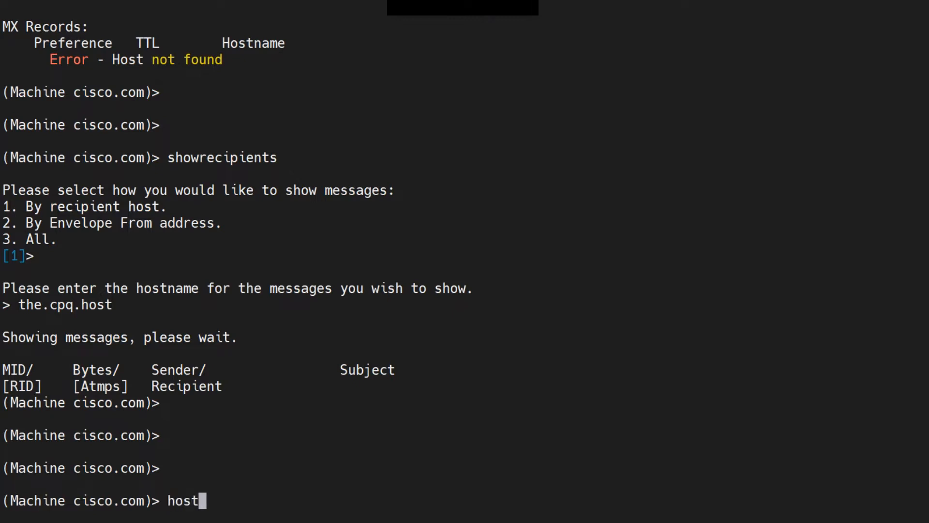
{"action": "type", "text": "status"}
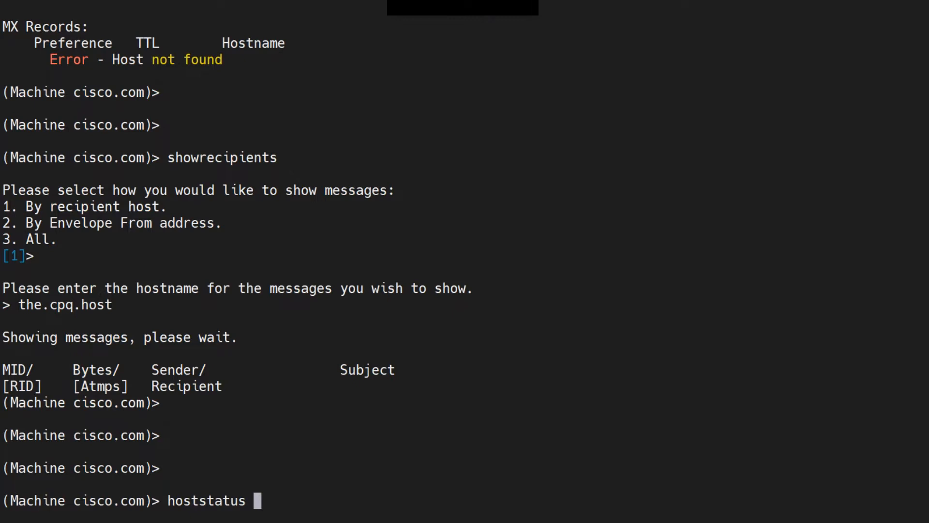
{"action": "key", "text": "Ctrl+u"}
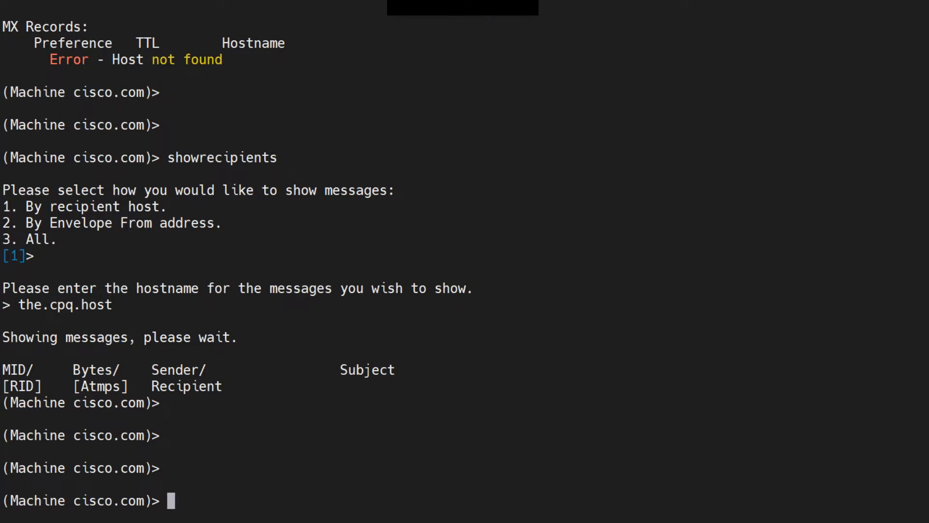
{"action": "type", "text": "tophosts"}
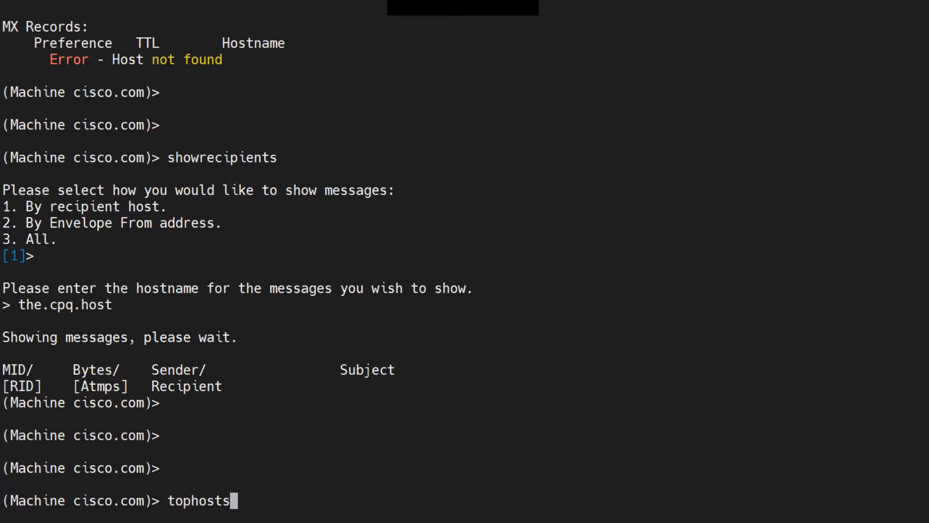
{"action": "type", "text": "active_rcpts"}
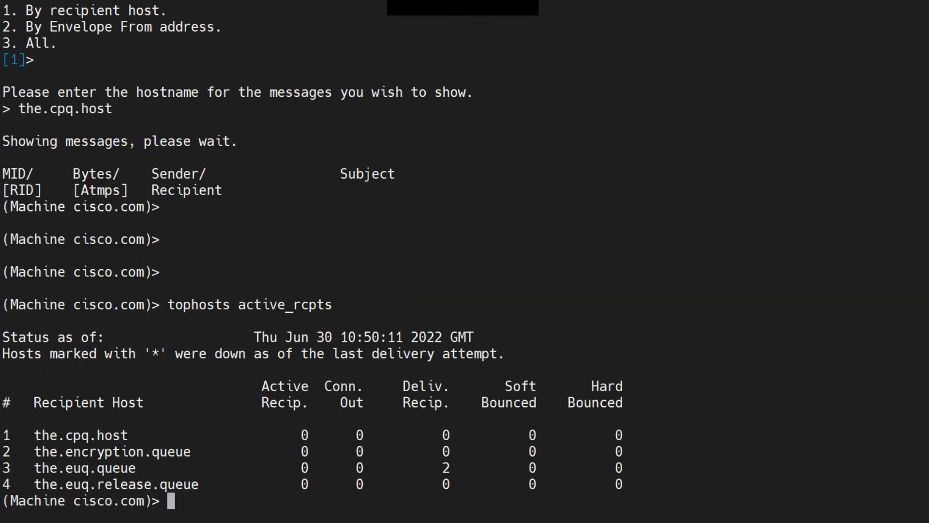
{"action": "double_click", "coordinate": [79, 468]}
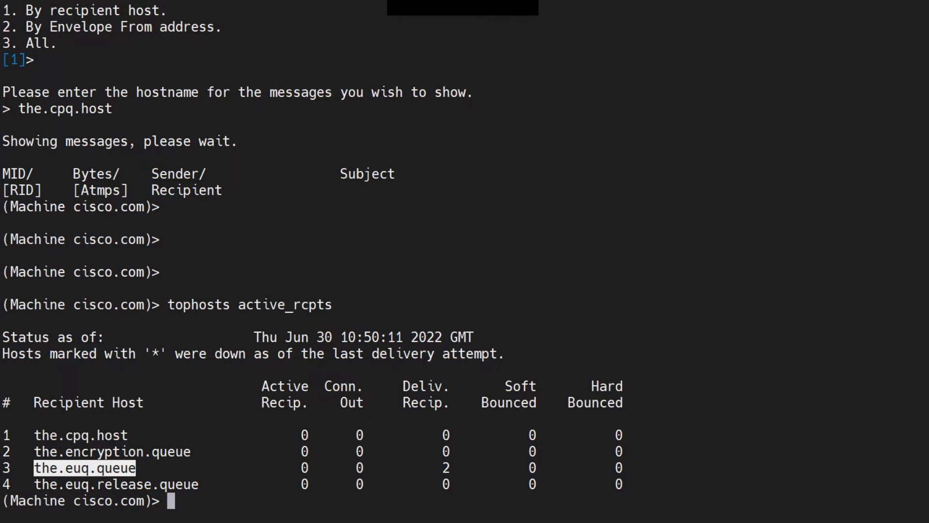
{"action": "type", "text": "hos"}
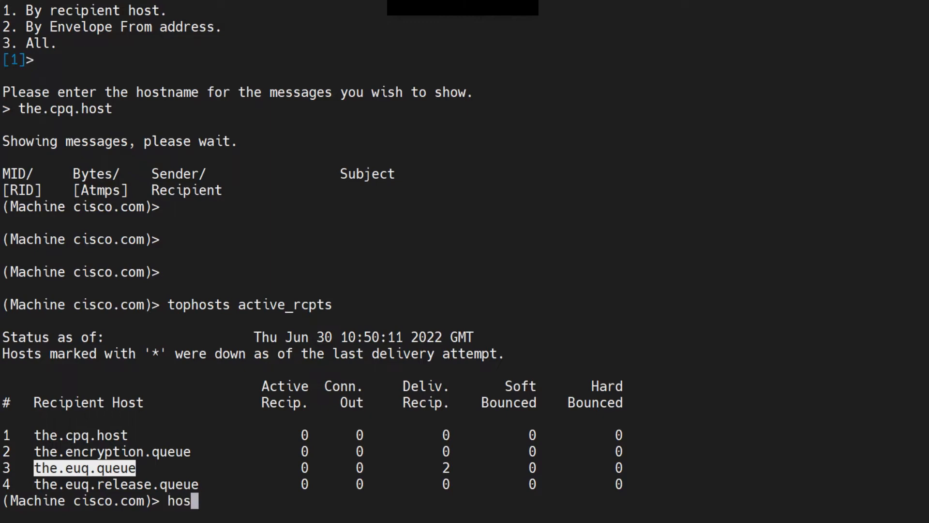
Run hoststatus the.euq.queue and page through the report showing two delivered recipients and Local RPC MX records.
{"action": "type", "text": "tstatus the.euq.queue"}
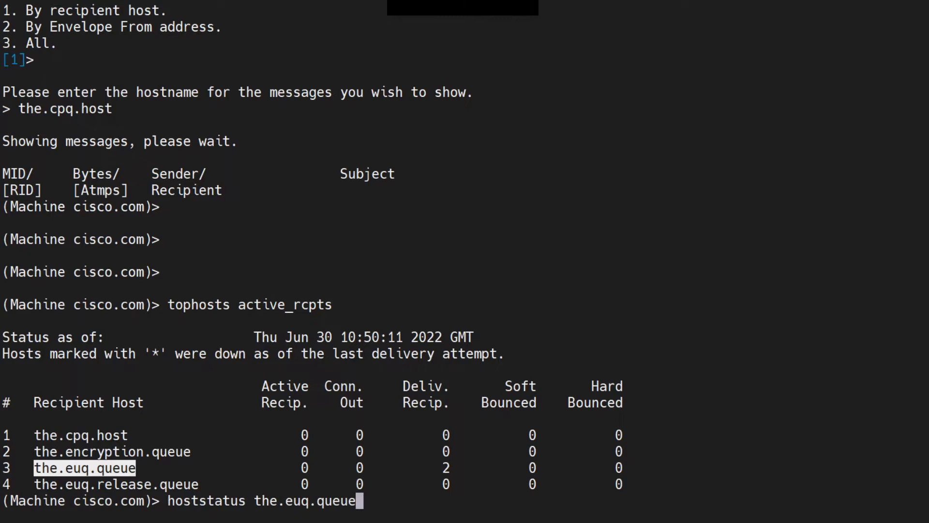
{"action": "key", "text": "Enter"}
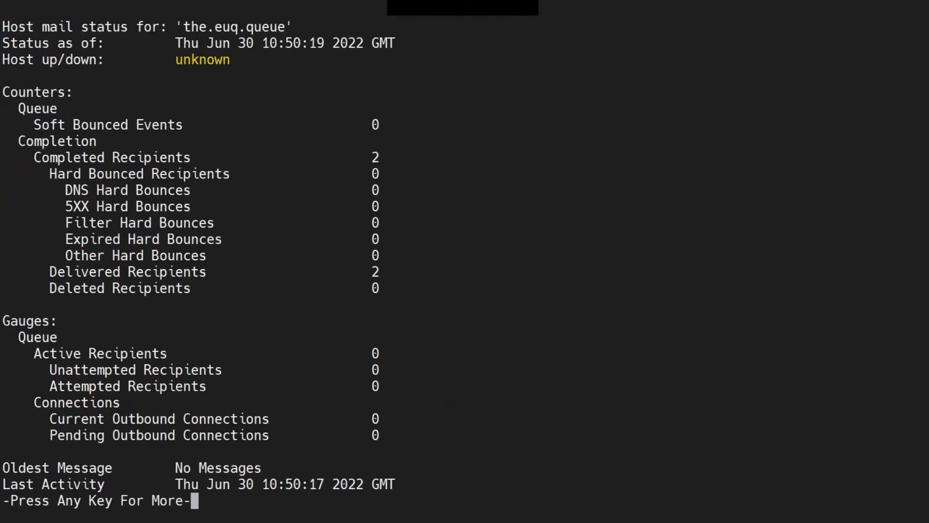
{"action": "key", "text": "space"}
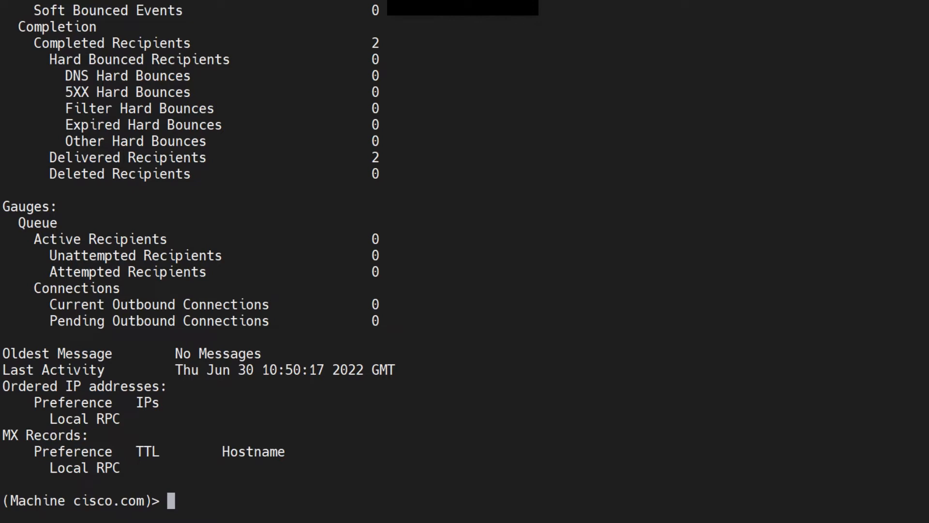
{"action": "type", "text": "hoststatus the.euq.queue"}
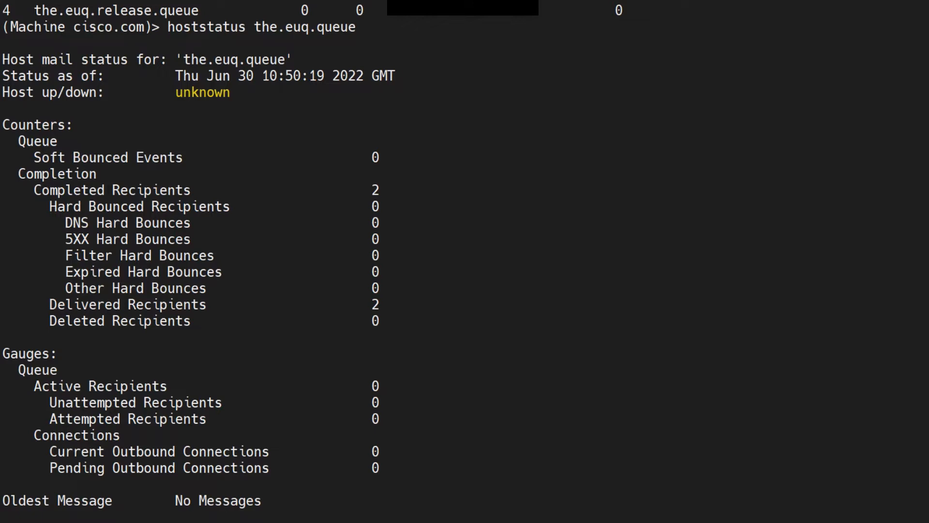
{"action": "double_click", "coordinate": [202, 92]}
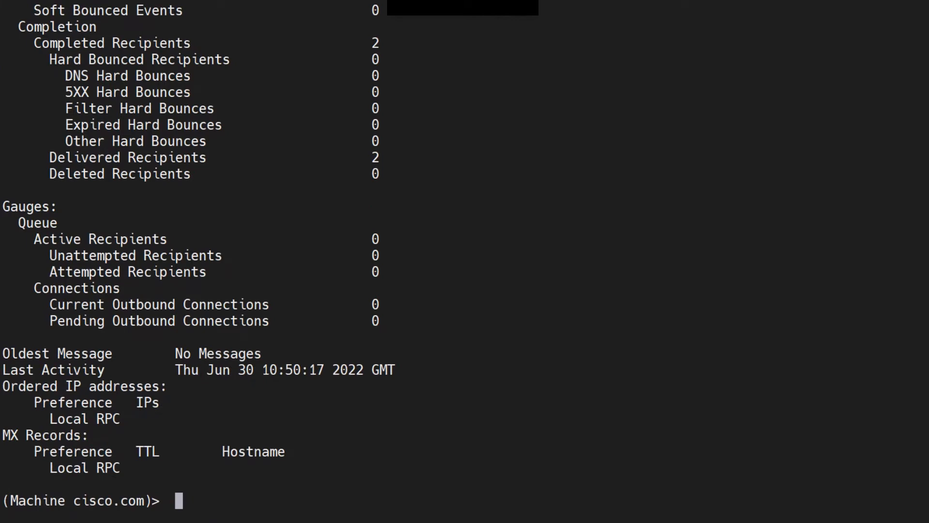
{"action": "type", "text": "cisco.com"}
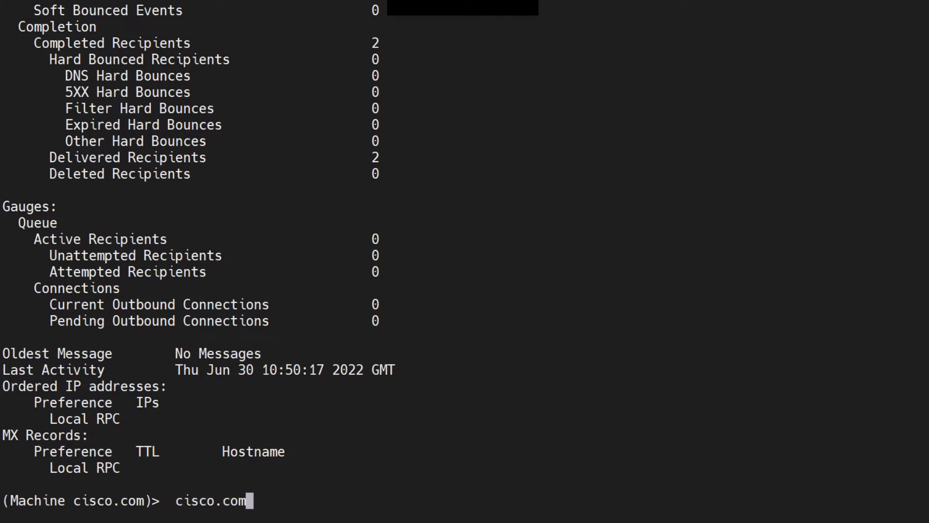
{"action": "key", "text": "Backspace"}
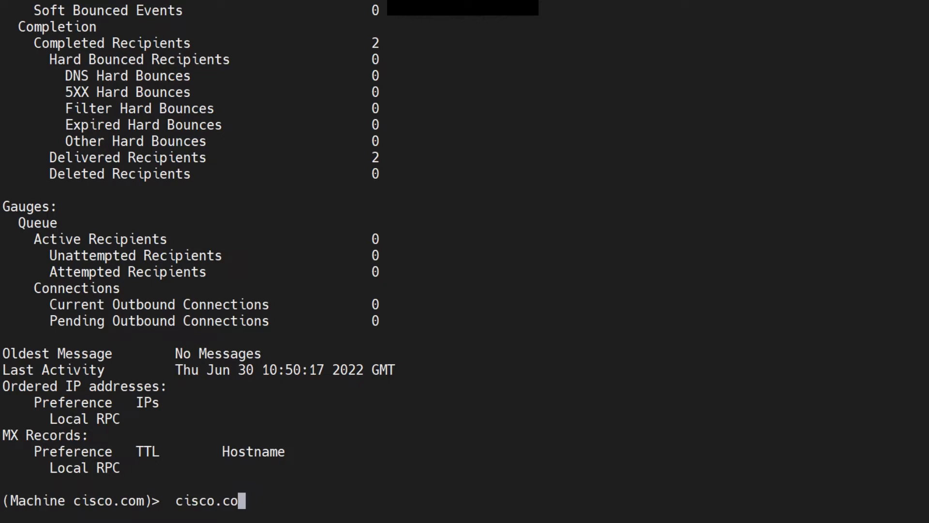
{"action": "key", "text": "BackSpace"}
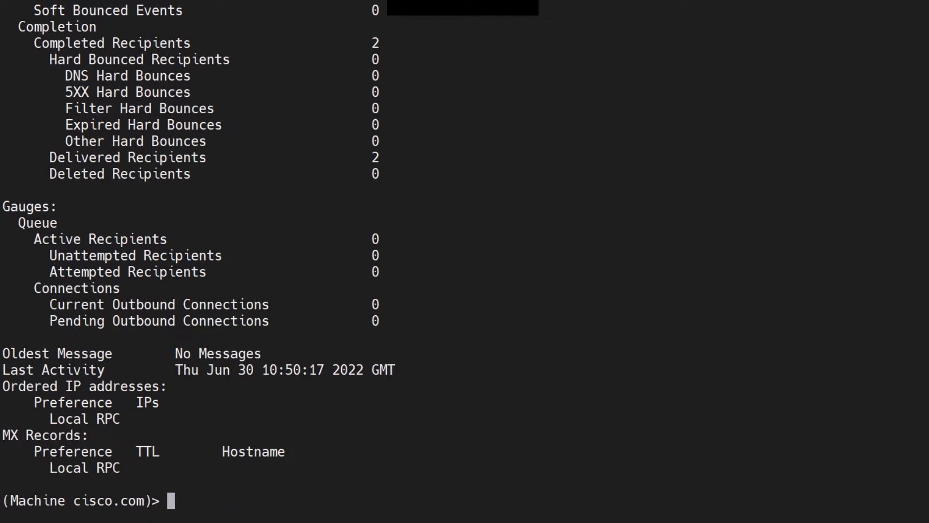
{"action": "type", "text": "hoststatus the.euq.queue"}
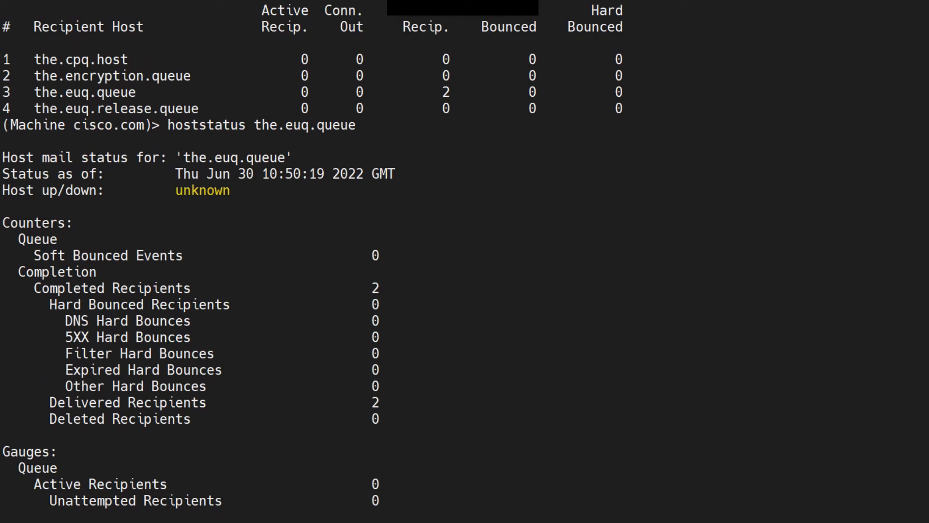
{"action": "scroll", "scroll_direction": "down", "scroll_amount": 3}
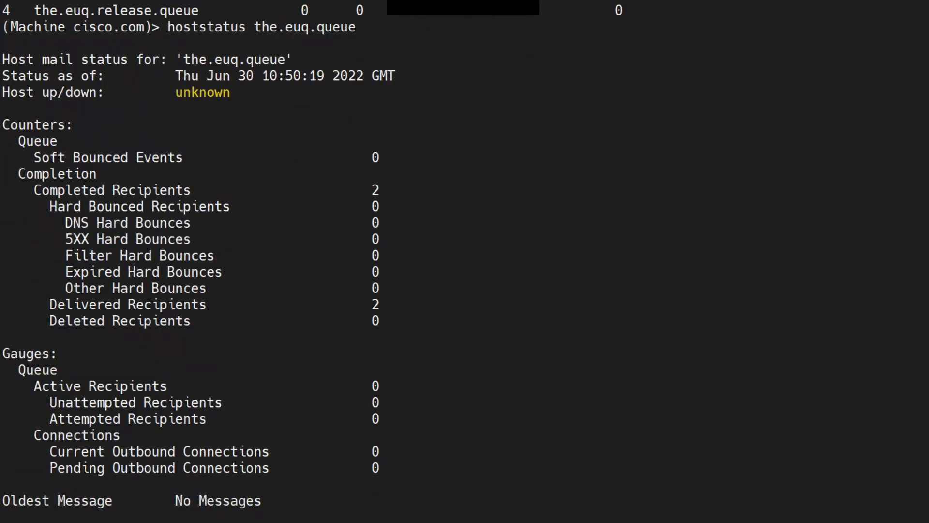
{"action": "scroll", "scroll_direction": "down", "scroll_amount": 3}
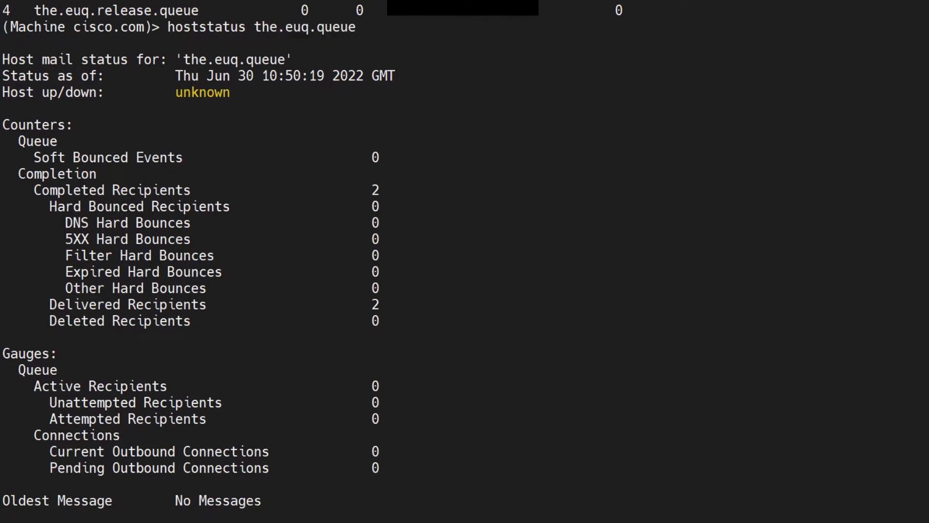
{"action": "double_click", "coordinate": [304, 27]}
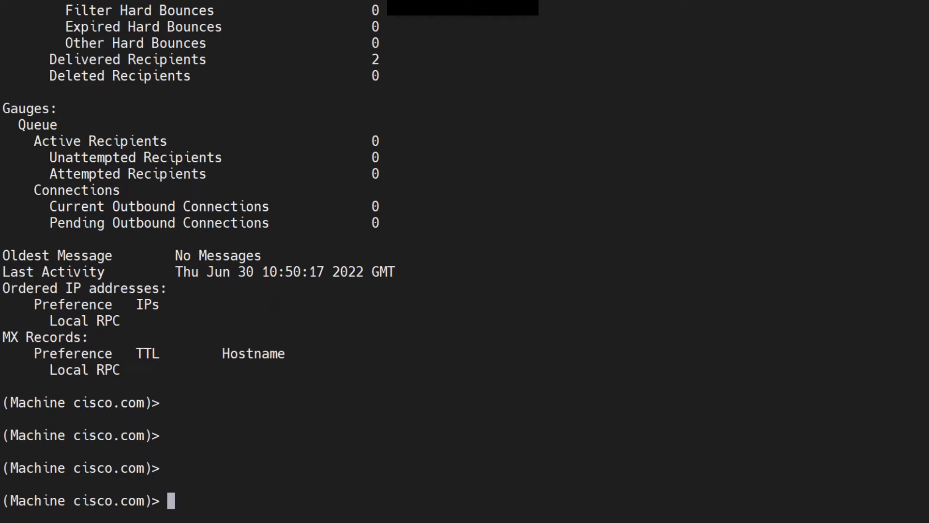
Begin the grep for the.cpq.host, checking the host name against the earlier tophosts listing.
{"action": "type", "text": "g"}
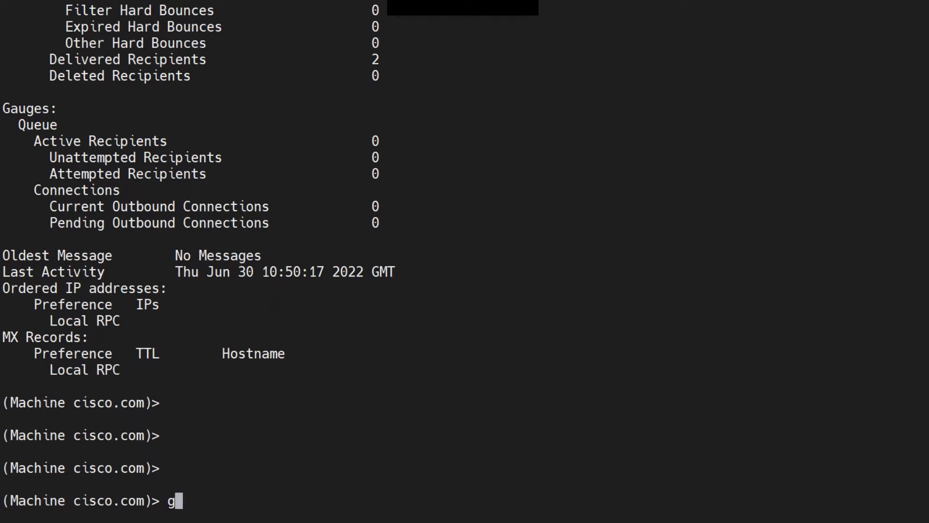
{"action": "type", "text": "rep \""}
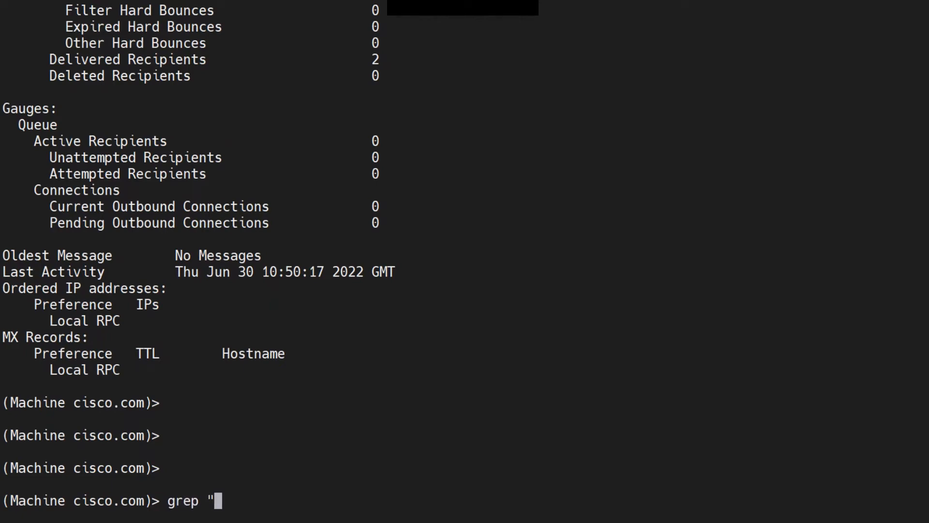
{"action": "type", "text": "the"}
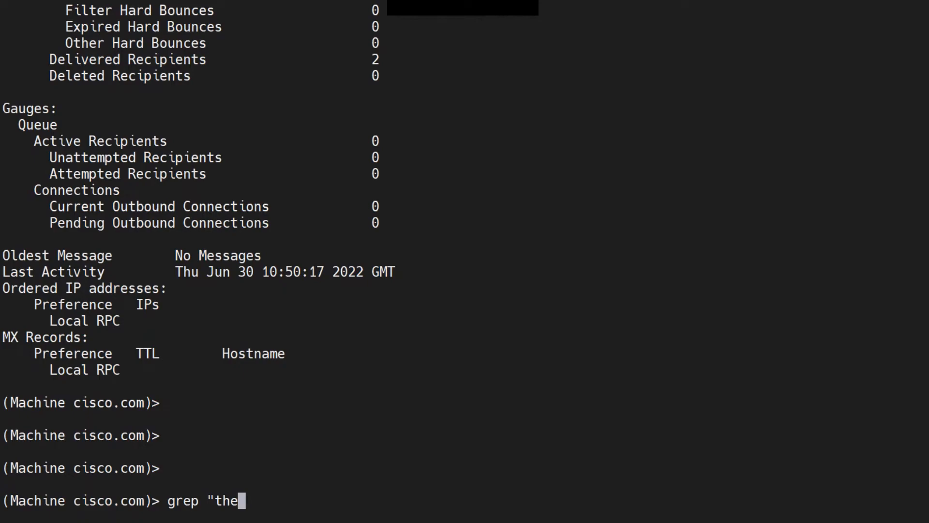
{"action": "type", "text": ".cpq"}
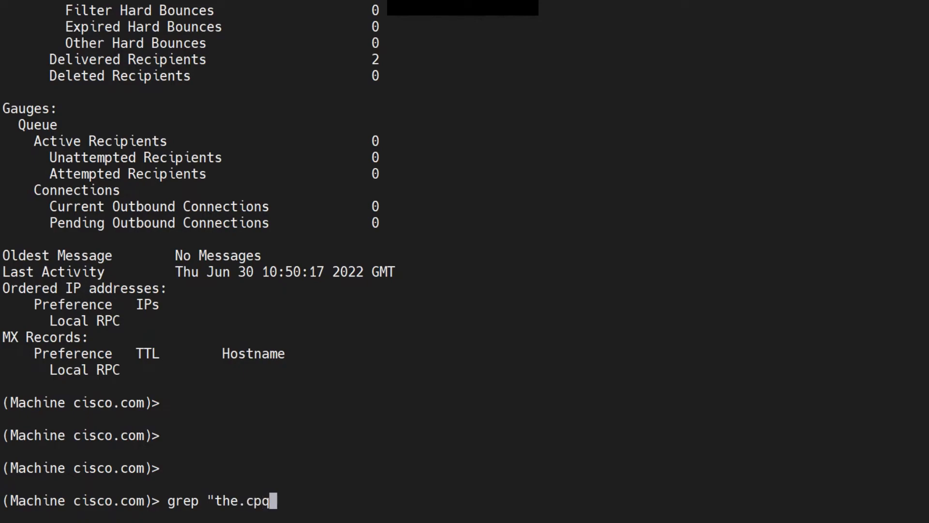
{"action": "key", "text": "Enter"}
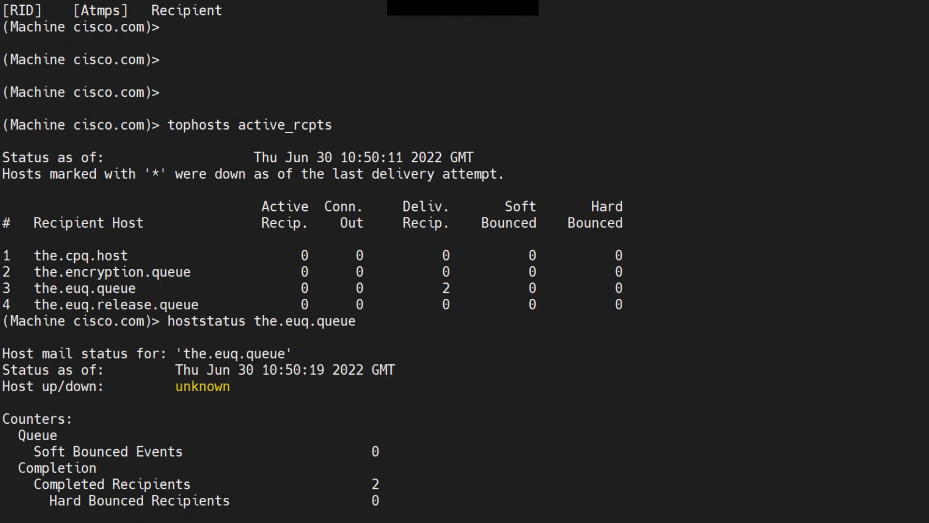
{"action": "scroll", "scroll_direction": "down", "scroll_amount": 3}
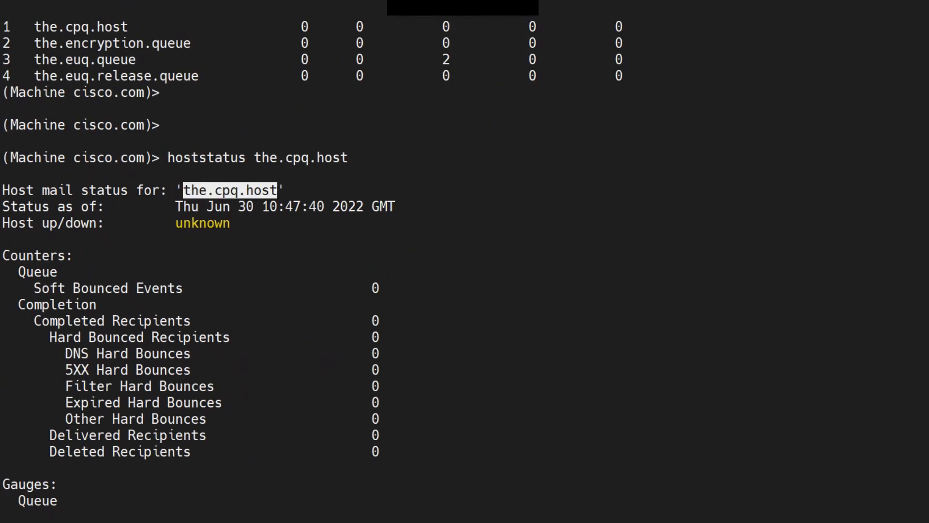
Compose grep "the.cpq.host" mail_logs to search the mail logs for that host.
{"action": "type", "text": "grep \"the.cp"}
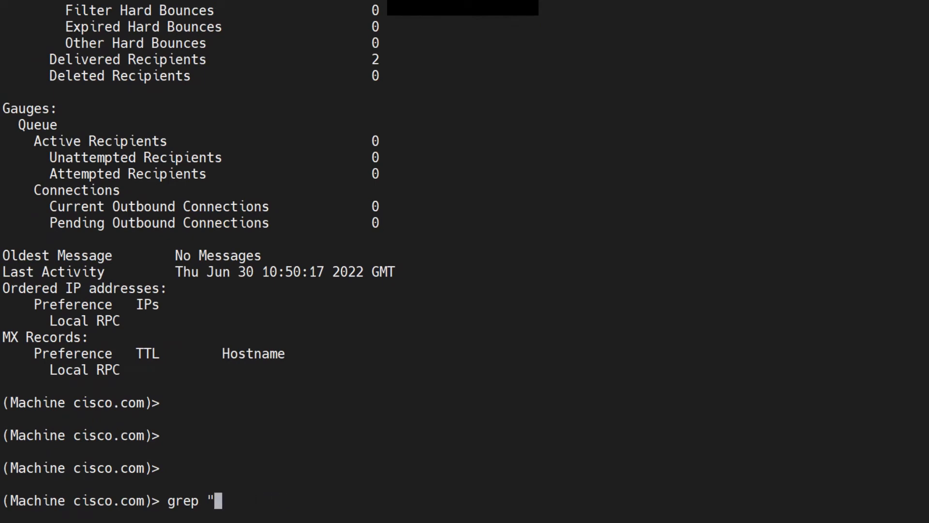
{"action": "type", "text": "the.cpq.host\""}
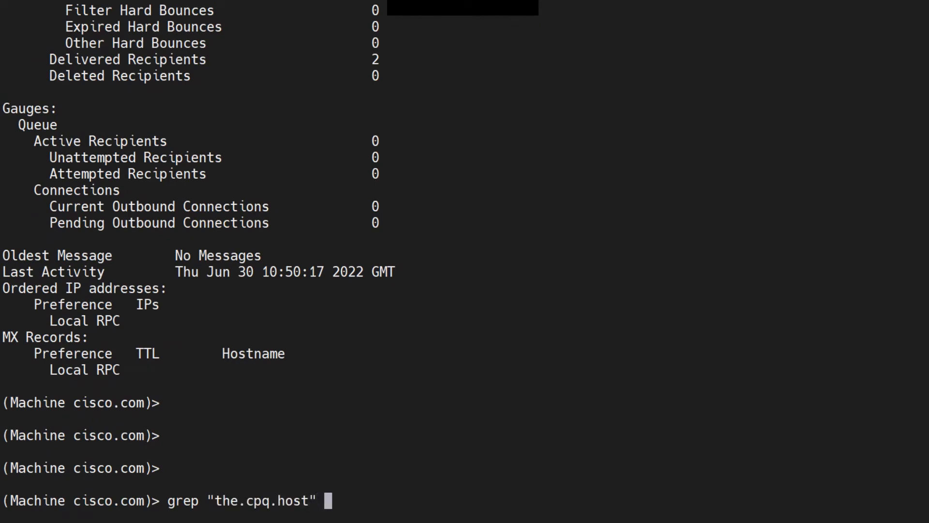
{"action": "type", "text": "mail_log"}
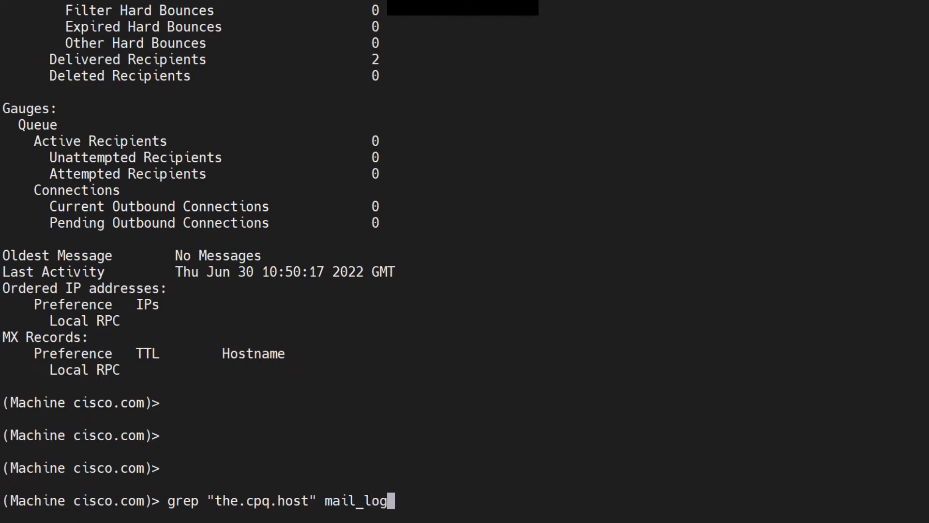
{"action": "type", "text": "s"}
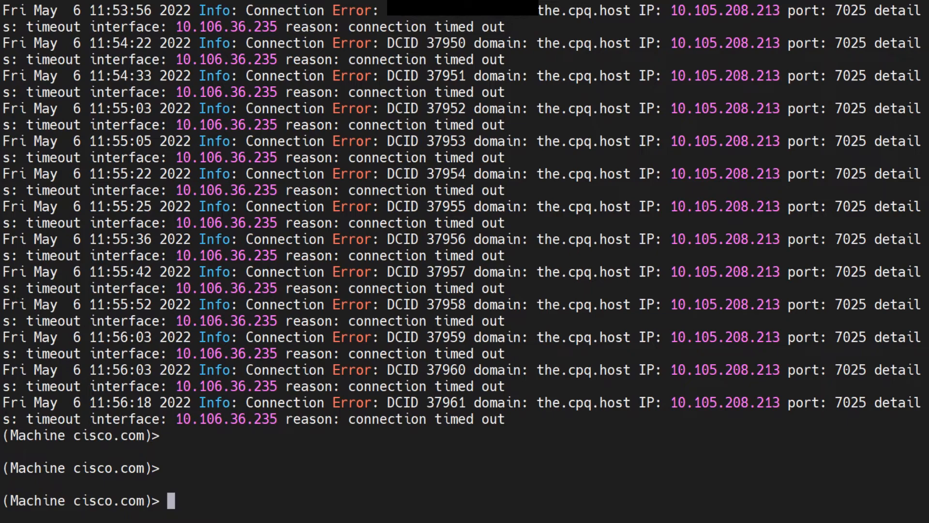
Review the grep output of port 7025 connection timeouts to 10.105.208.213 back to Thu May 5.
{"action": "double_click", "coordinate": [51, 401]}
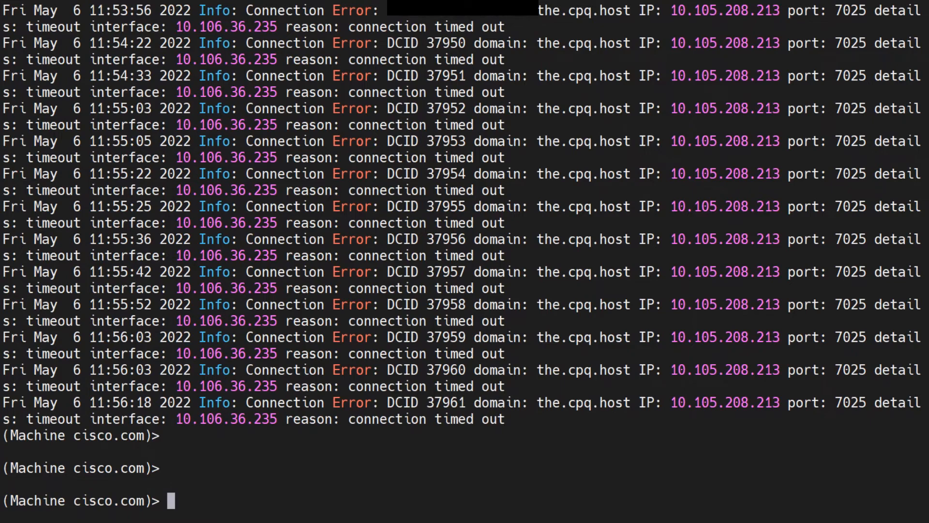
{"action": "left_click_drag", "start_coordinate": [33, 173], "coordinate": [189, 173]}
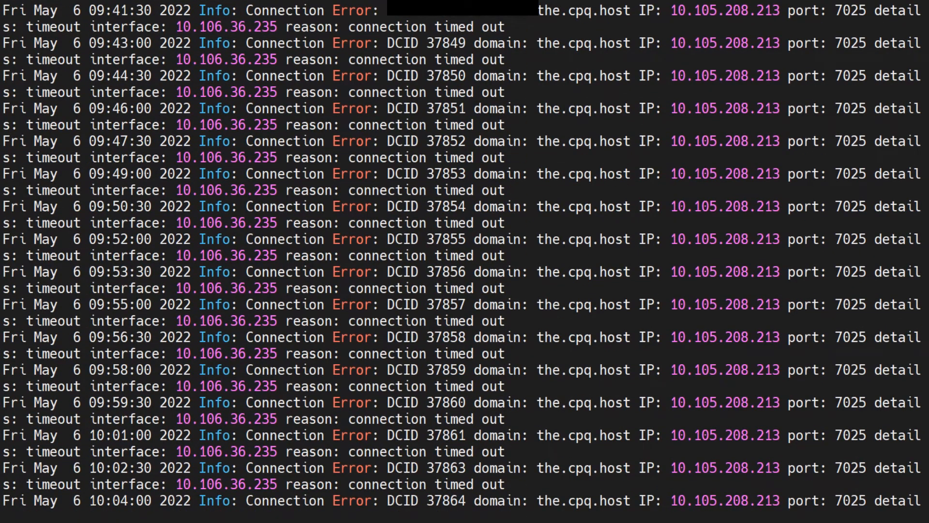
{"action": "scroll", "scroll_direction": "up", "scroll_amount": 3}
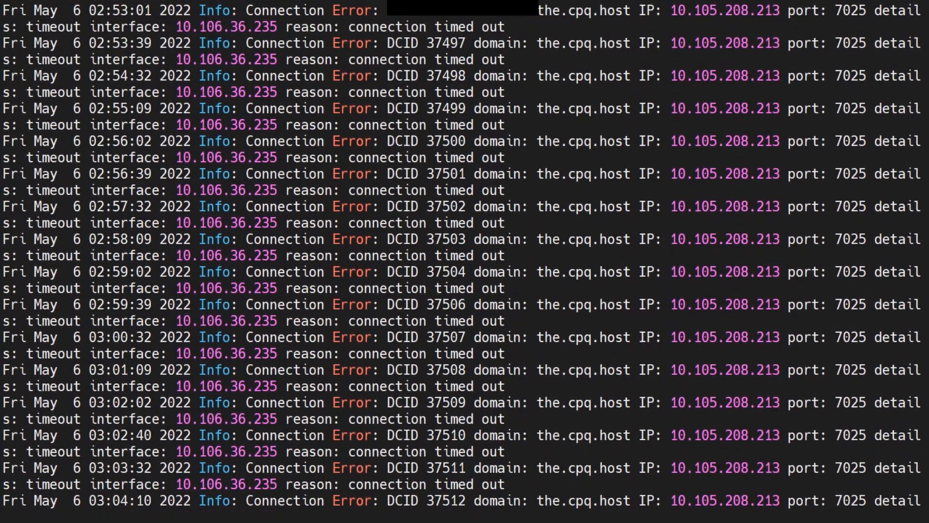
{"action": "scroll", "scroll_direction": "up", "scroll_amount": 3}
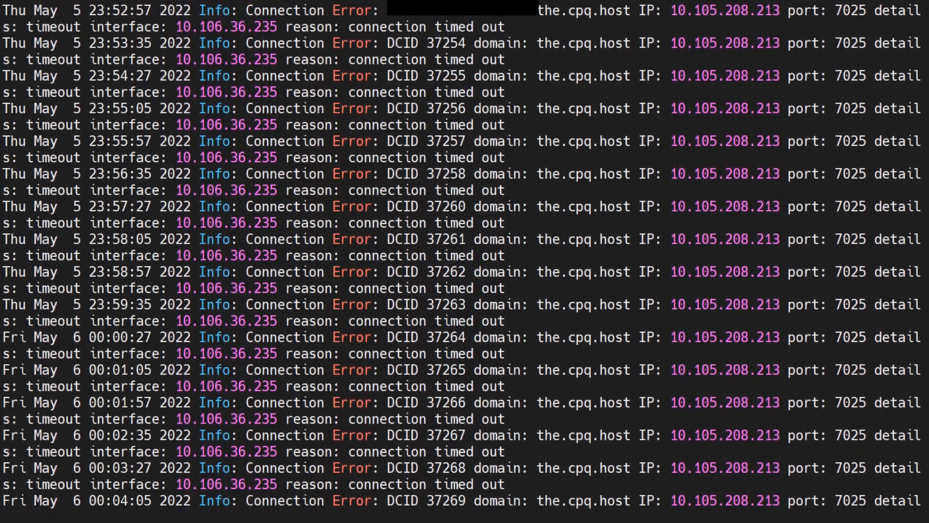
{"action": "scroll", "scroll_direction": "up", "scroll_amount": 3}
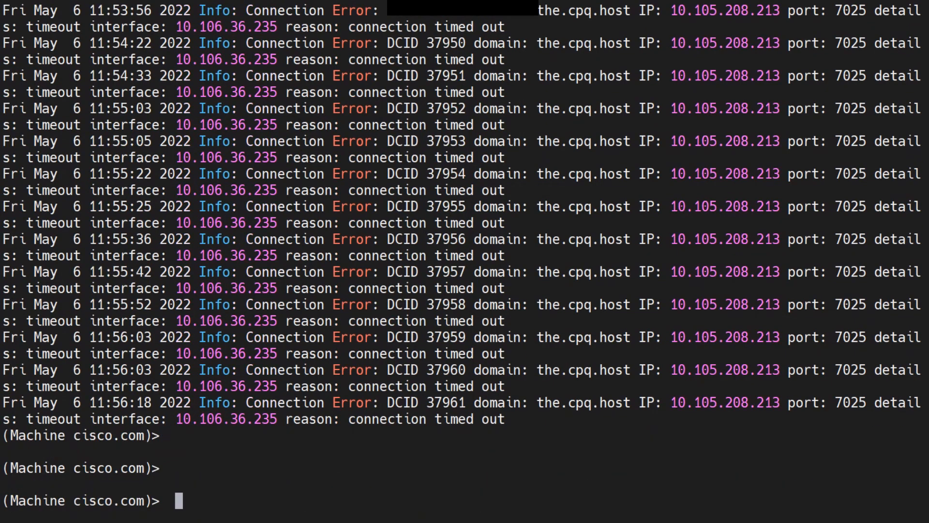
Rerun the grep as "May 5.*the.cpq.host" mail_logs to show only the May 5 timeouts, then begin adding an option.
{"action": "type", "text": "grep \"the.cpq.host\" mail_logs"}
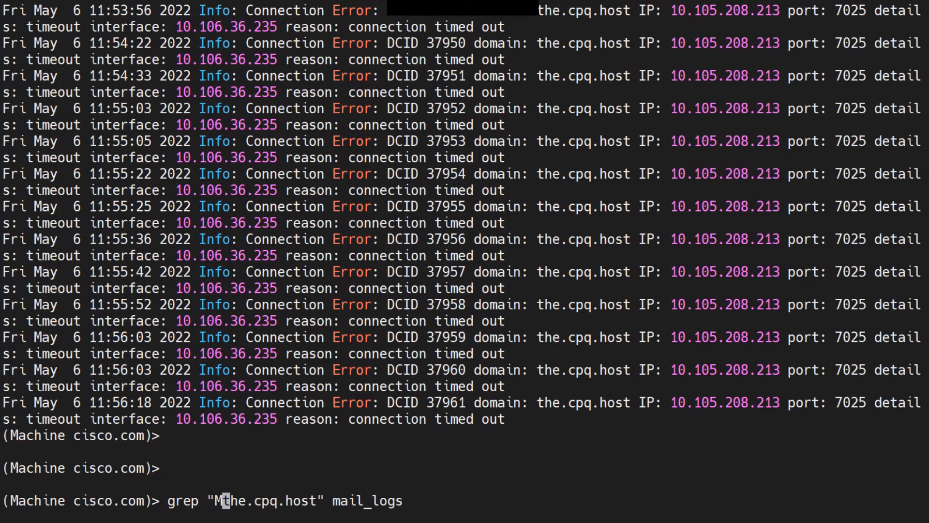
{"action": "type", "text": "ay"}
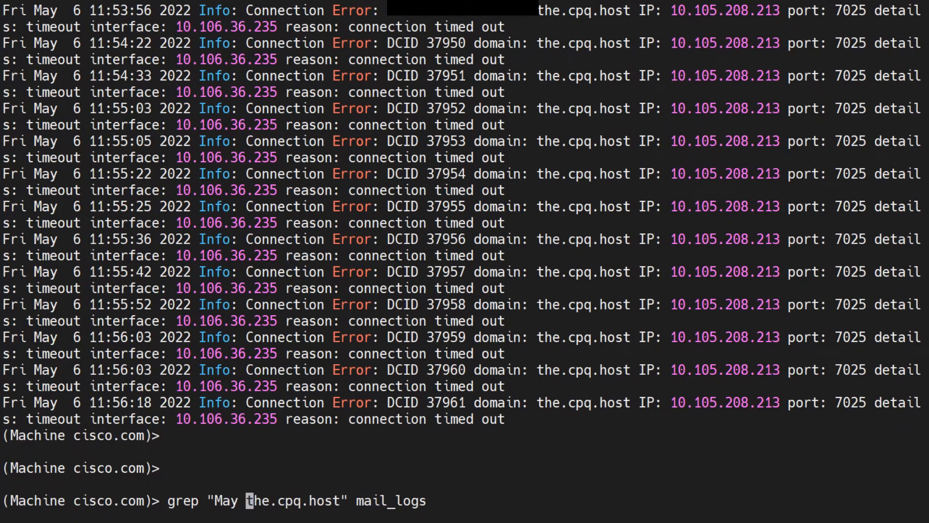
{"action": "type", "text": "5"}
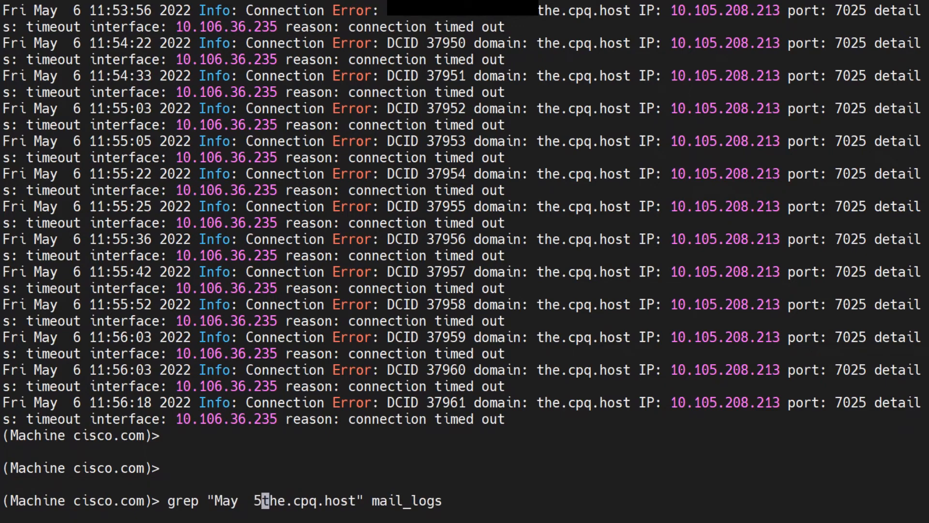
{"action": "type", "text": ".*"}
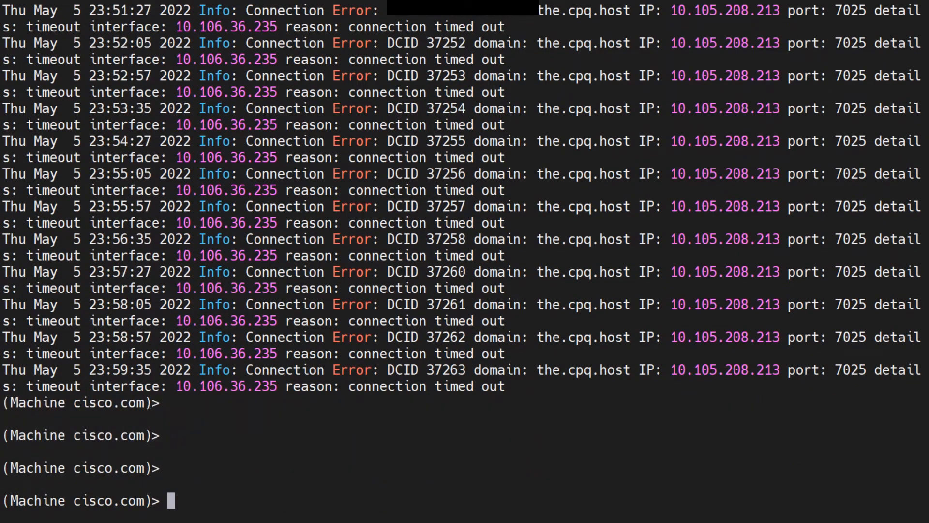
{"action": "type", "text": "grep \"May  5.*the.cpq.host\" mail_logs"}
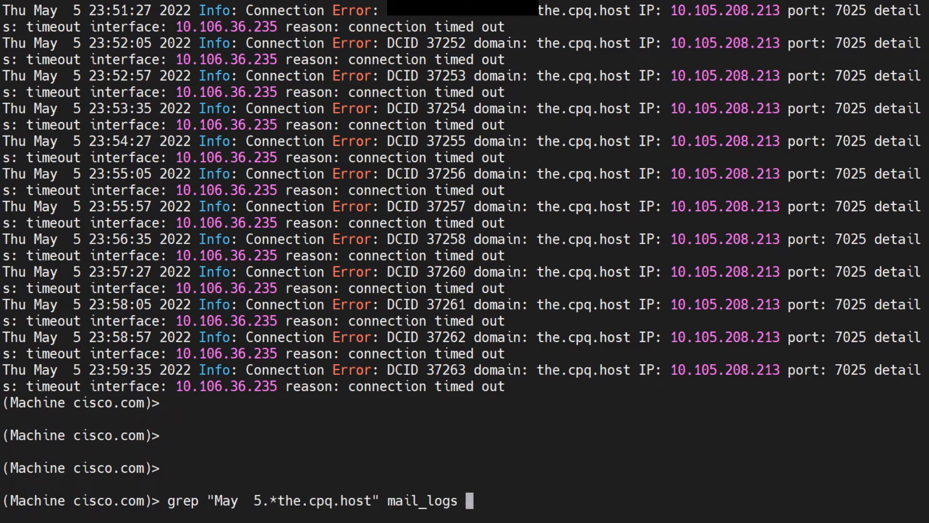
{"action": "type", "text": "-"}
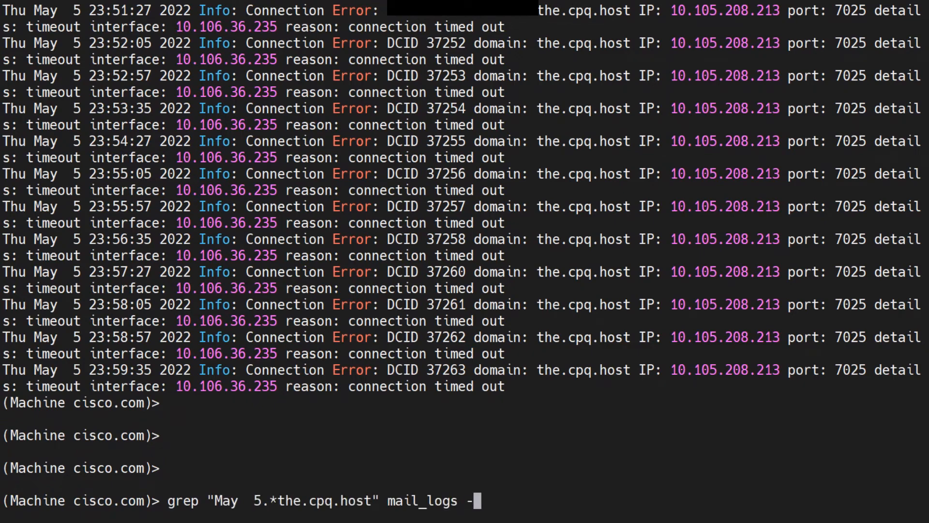